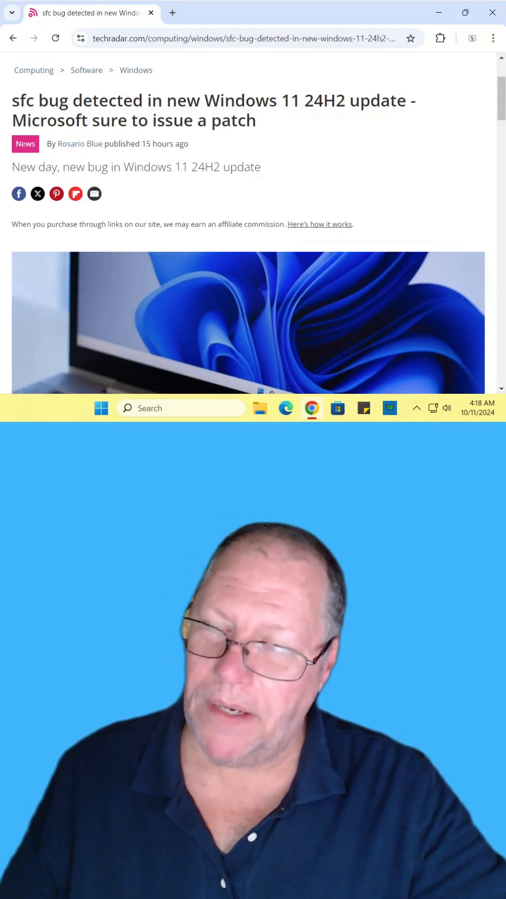
scroll("down", 3)
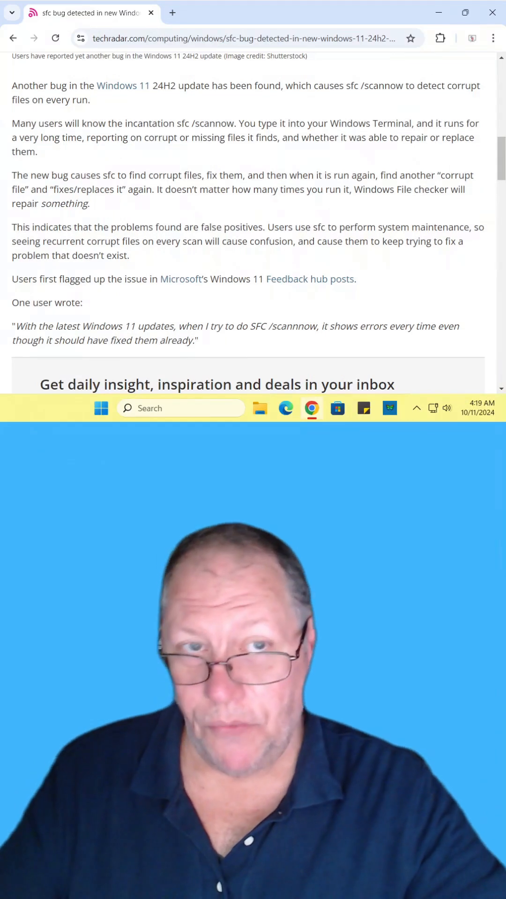